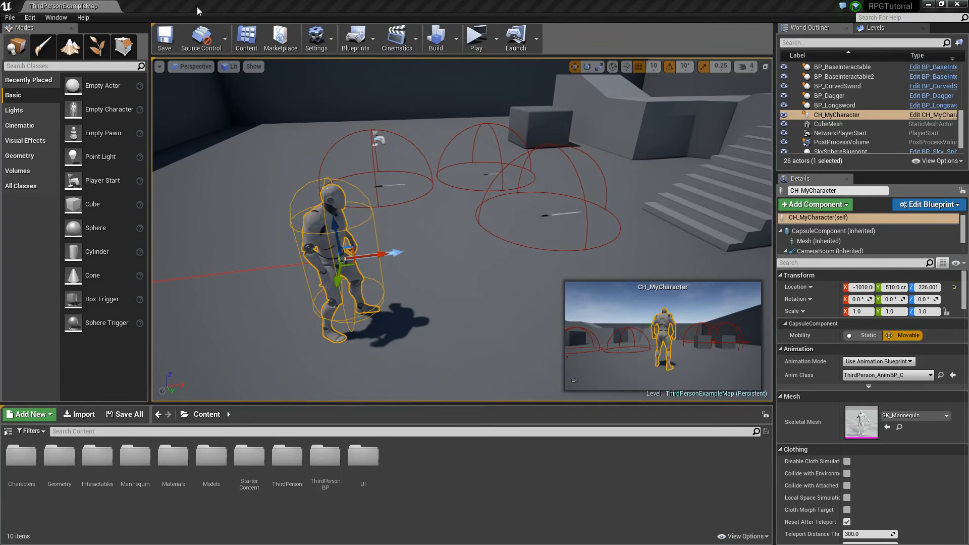
{"action": "mouse_move", "coordinate": [204, 21]}
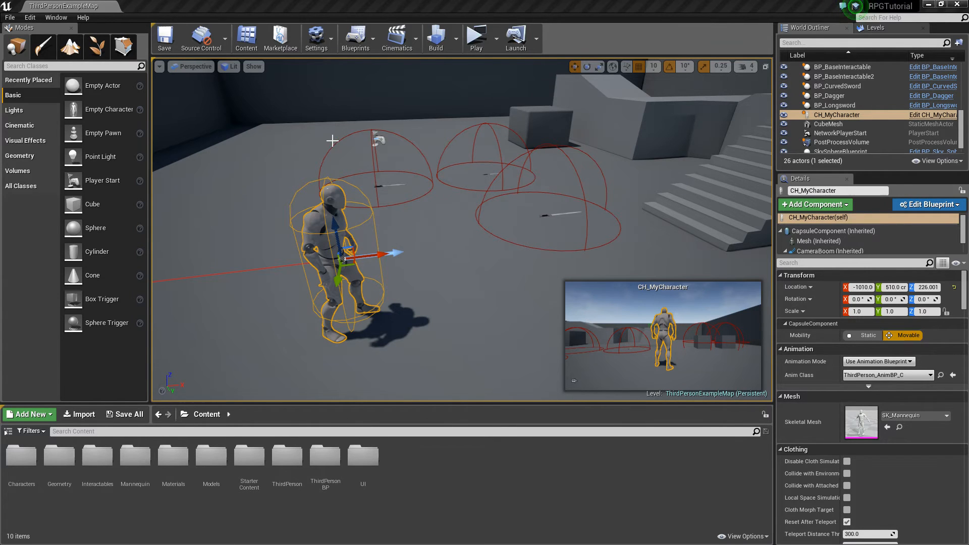
{"action": "mouse_move", "coordinate": [934, 120]}
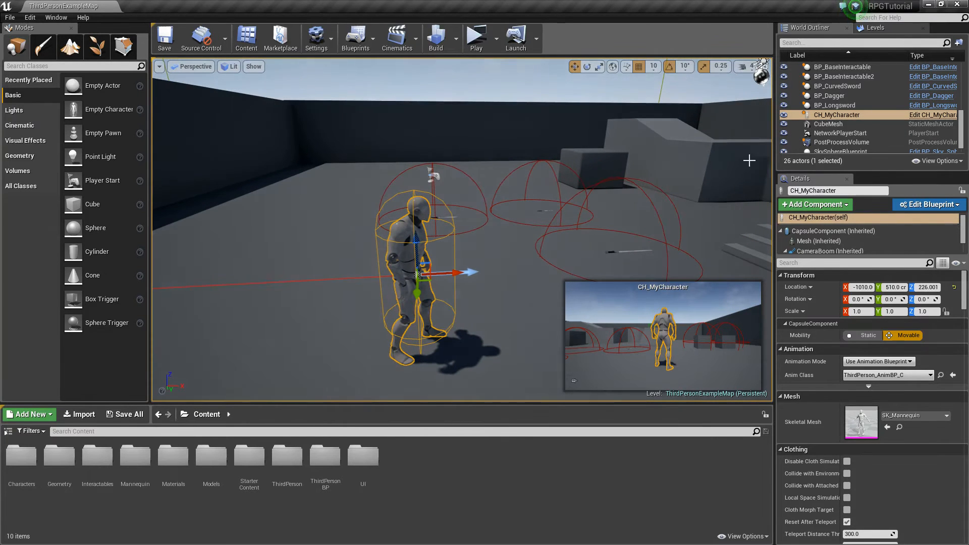
Step: Bring up CH_MyCharacter's Event Graph with its Event Pickup, Branch, ADD and IsValid nodes
{"action": "left_click", "coordinate": [929, 205]}
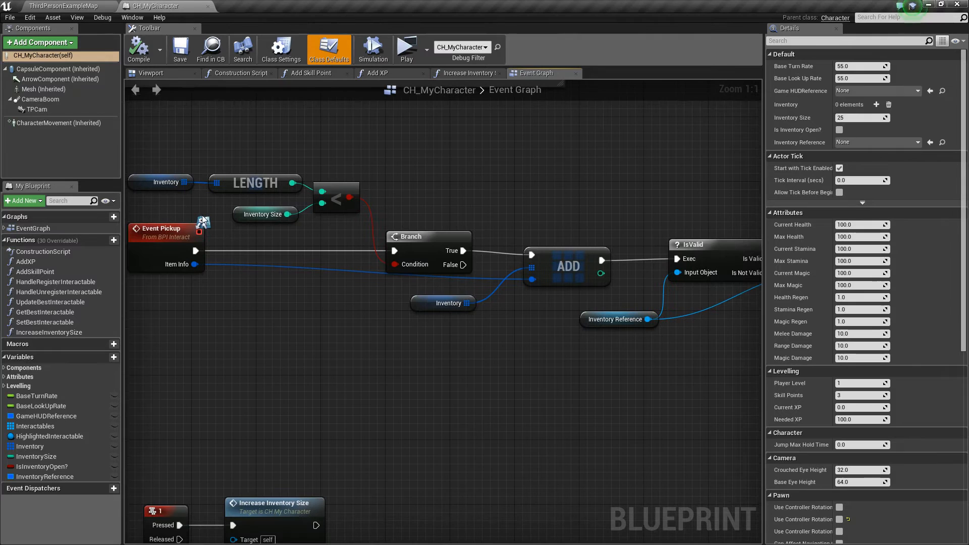
{"action": "mouse_move", "coordinate": [348, 272]}
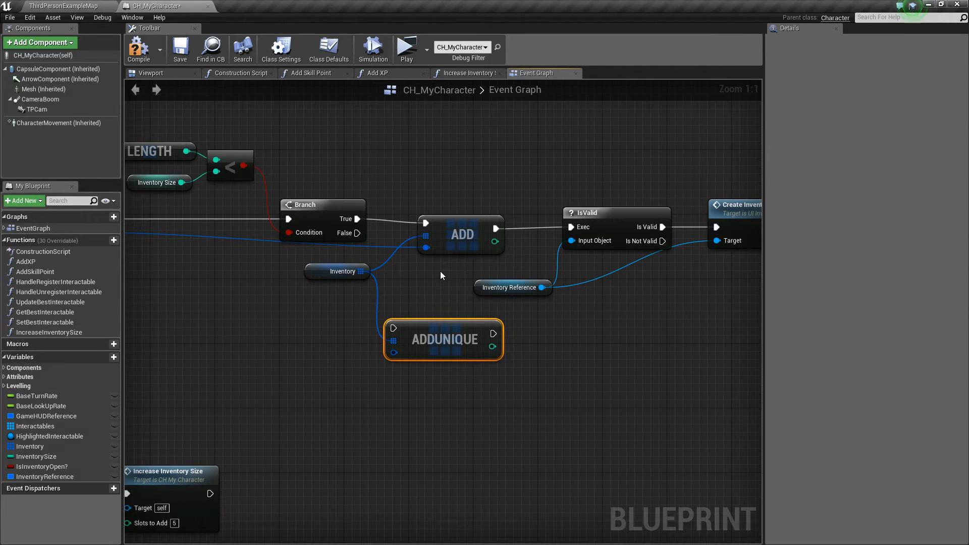
{"action": "mouse_move", "coordinate": [444, 339]}
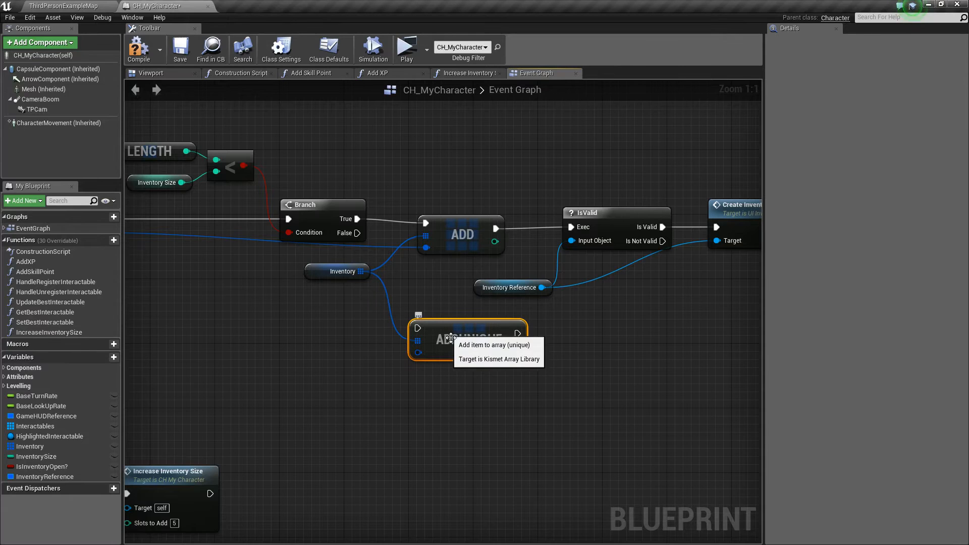
{"action": "mouse_move", "coordinate": [243, 304]}
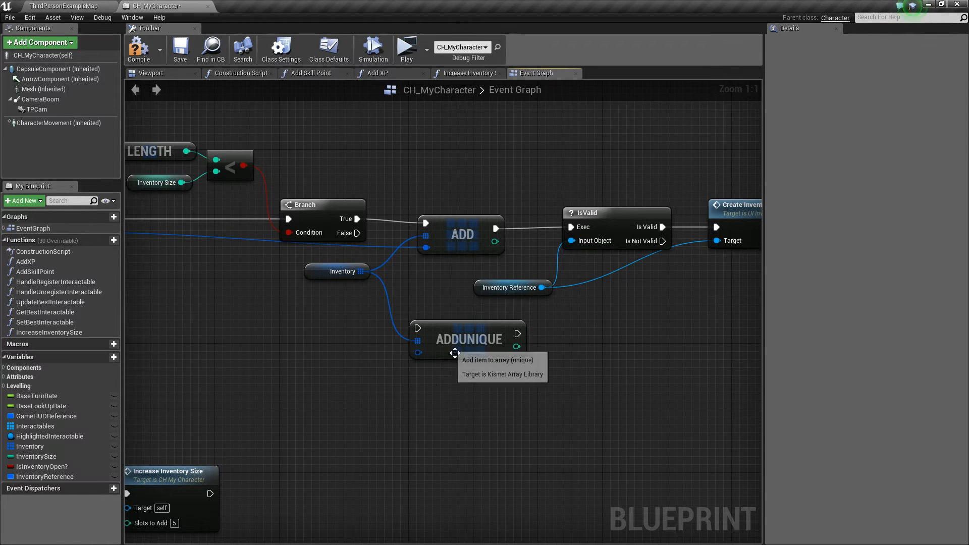
{"action": "left_click", "coordinate": [469, 339]}
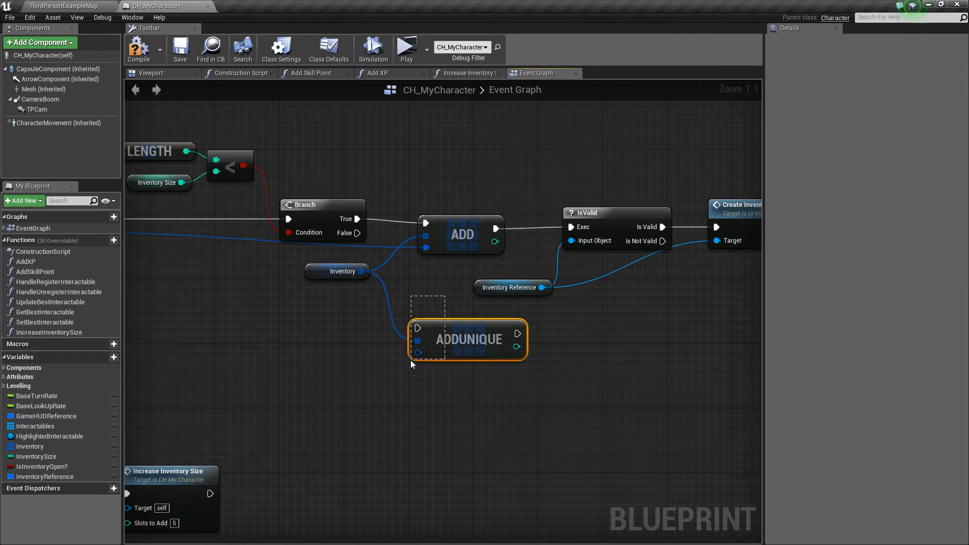
{"action": "key", "text": "Delete"}
{"action": "type", "text": "add"}
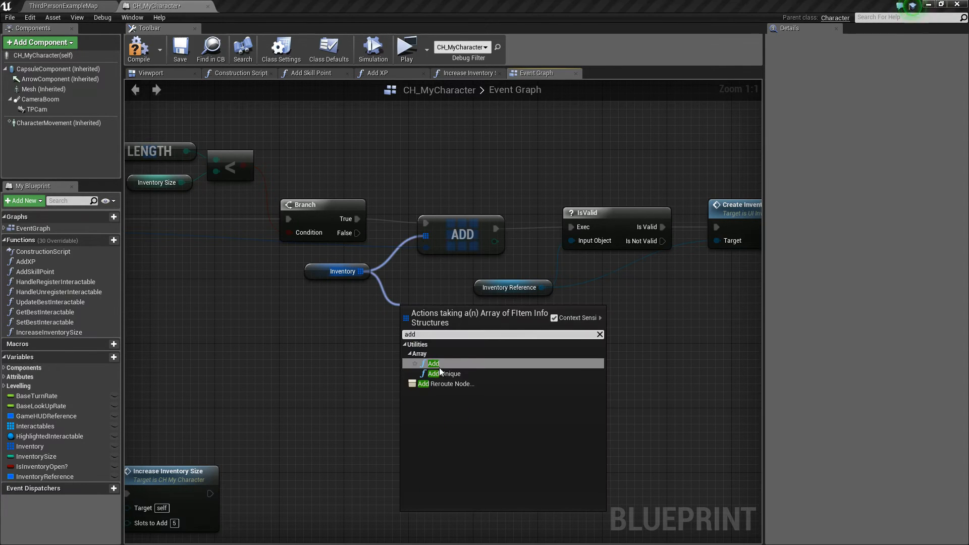
{"action": "left_click", "coordinate": [433, 363]}
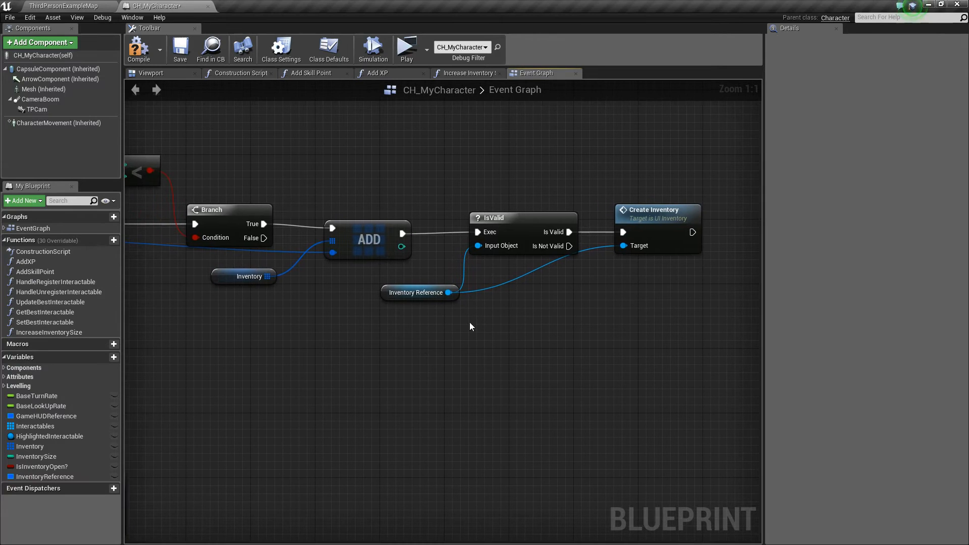
{"action": "mouse_move", "coordinate": [458, 293]}
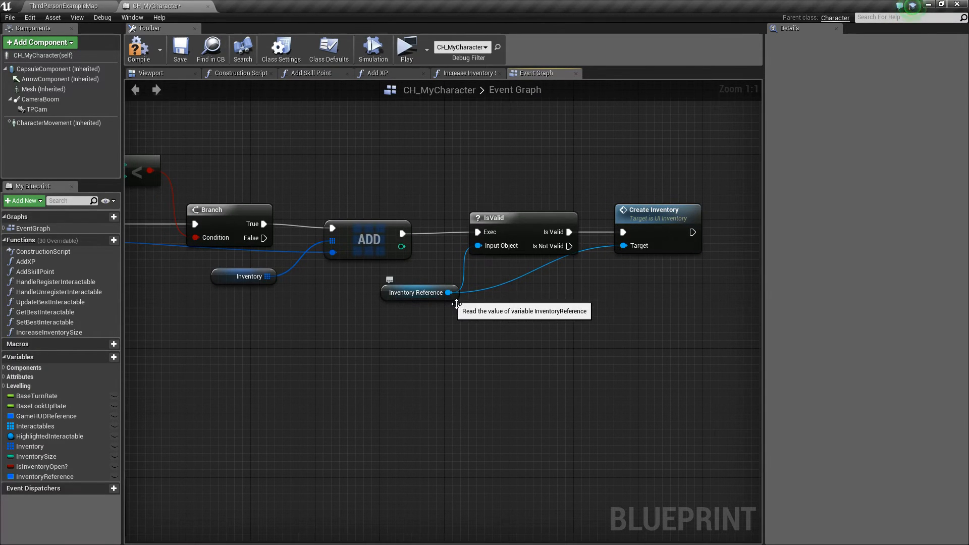
{"action": "mouse_move", "coordinate": [218, 117]}
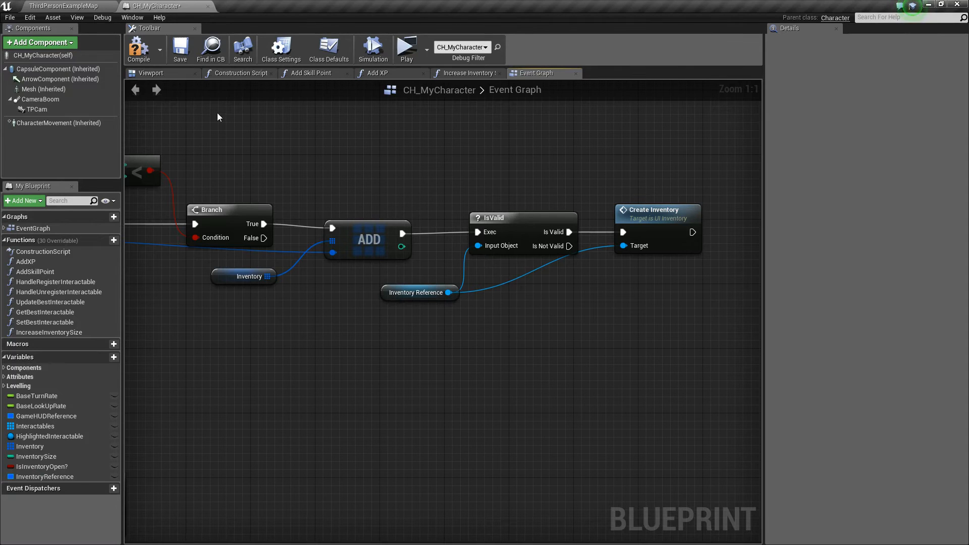
{"action": "mouse_move", "coordinate": [658, 229]}
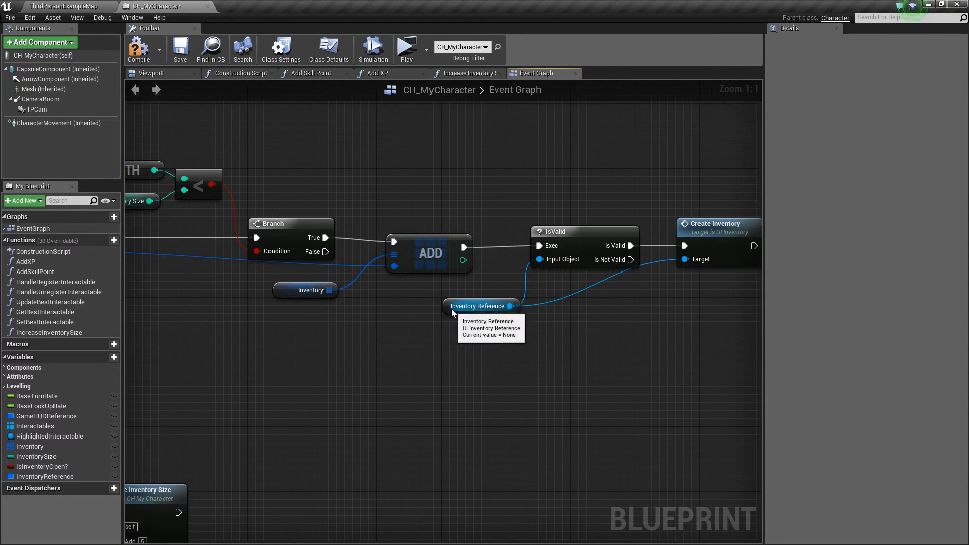
{"action": "left_click", "coordinate": [477, 306]}
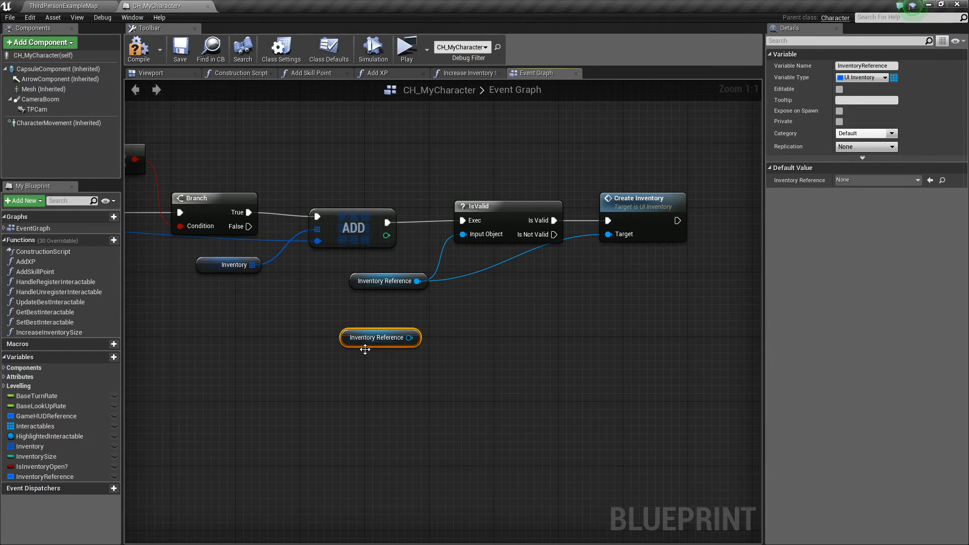
{"action": "mouse_move", "coordinate": [442, 309]}
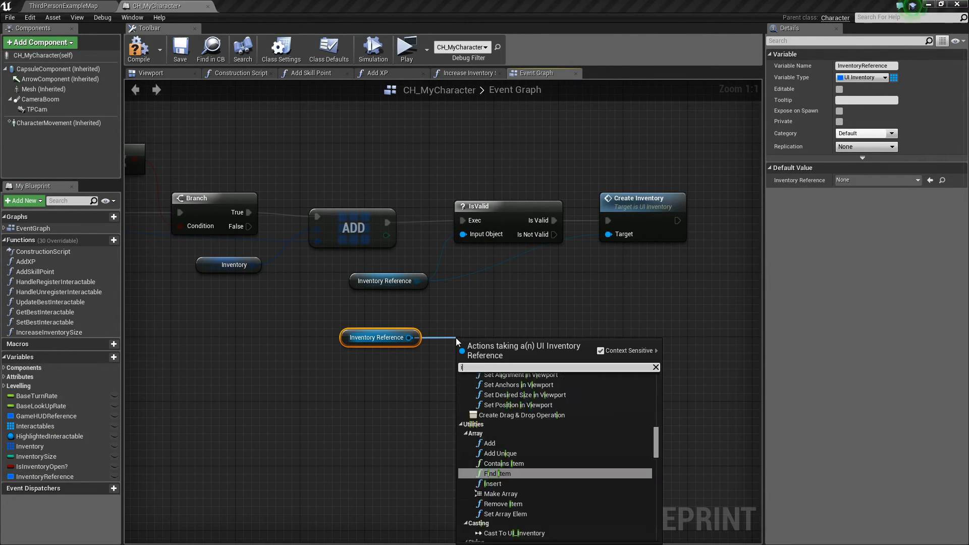
Step: Add an IsValid check fed by the second Inventory Reference getter
{"action": "type", "text": "is val"}
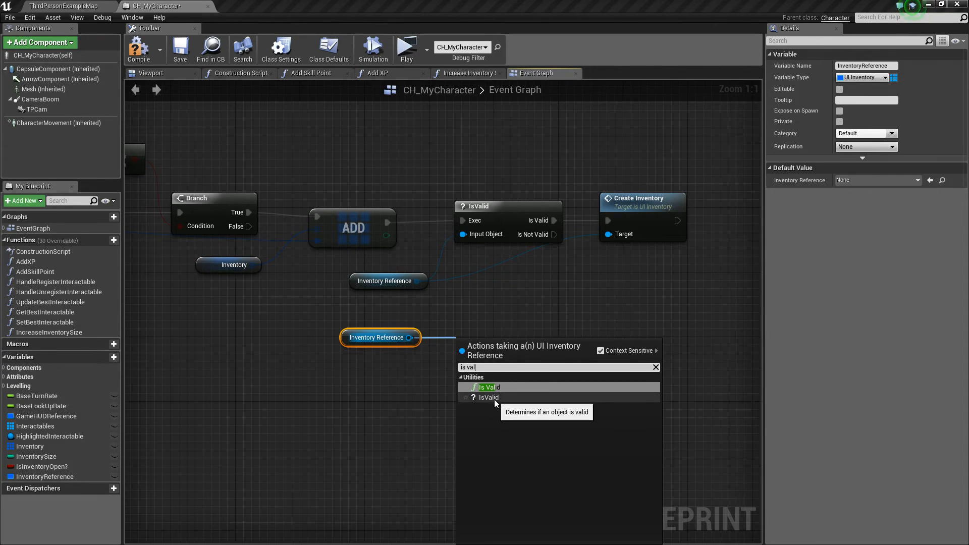
{"action": "left_click", "coordinate": [488, 386]}
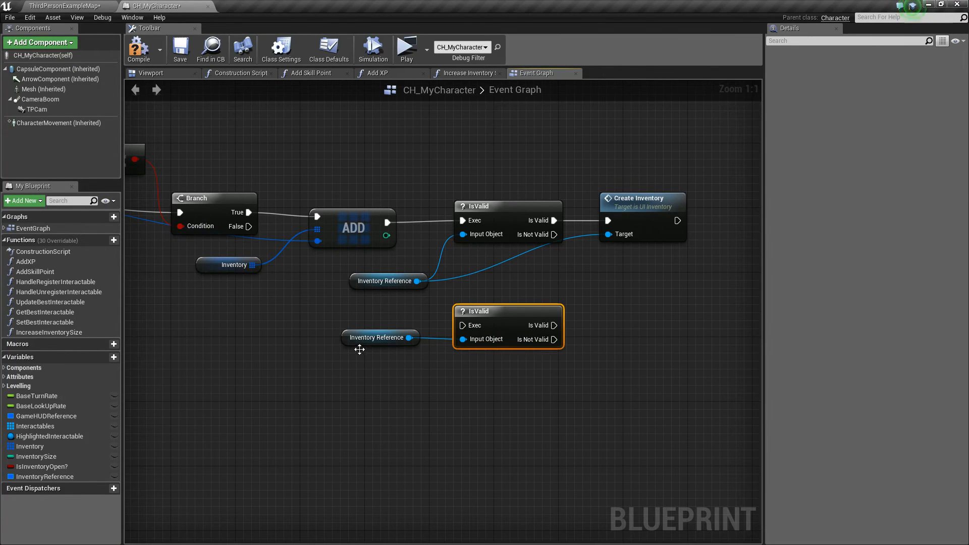
{"action": "left_click", "coordinate": [378, 337]}
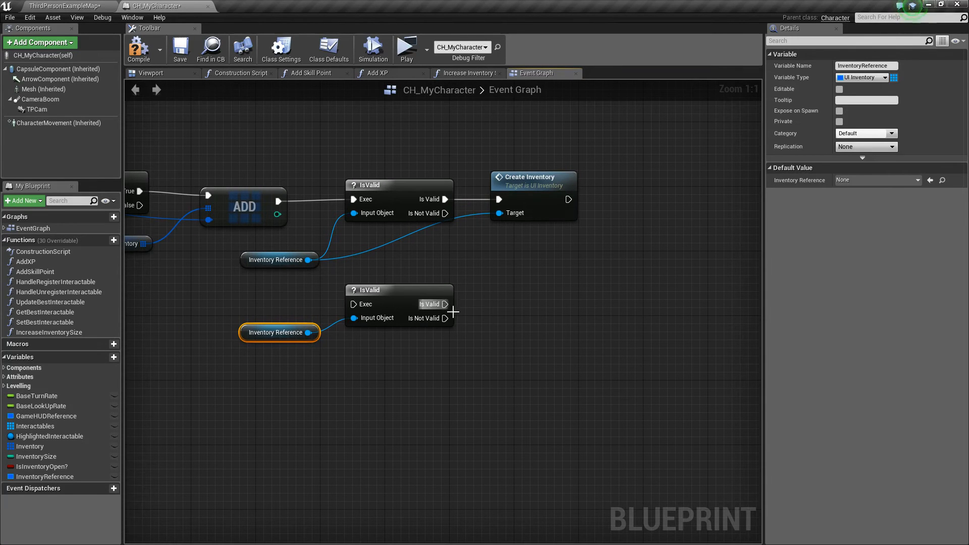
Step: Call Create Inventory on that reference from the IsValid node's Is Valid output
{"action": "left_click_drag", "start_coordinate": [445, 304], "coordinate": [544, 312]}
{"action": "type", "text": "create"}
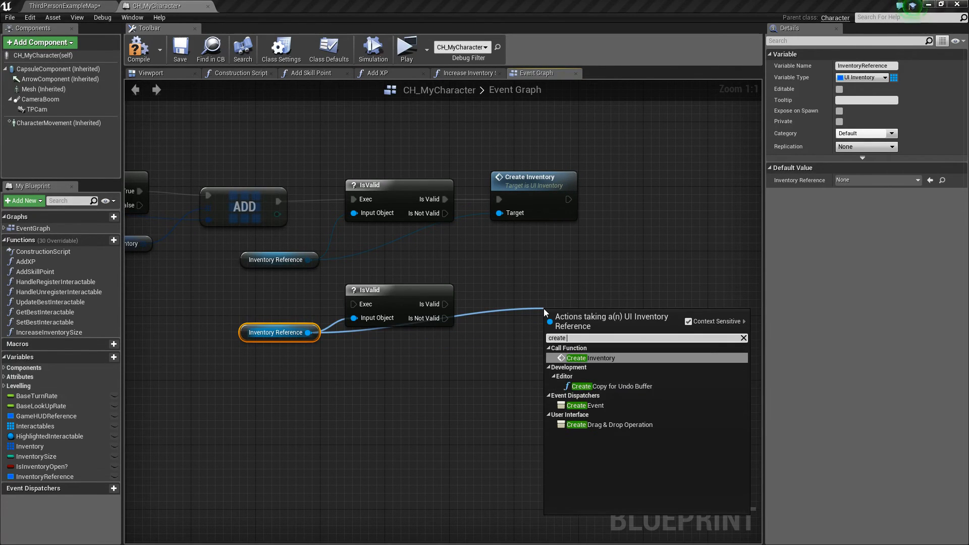
{"action": "left_click", "coordinate": [574, 358]}
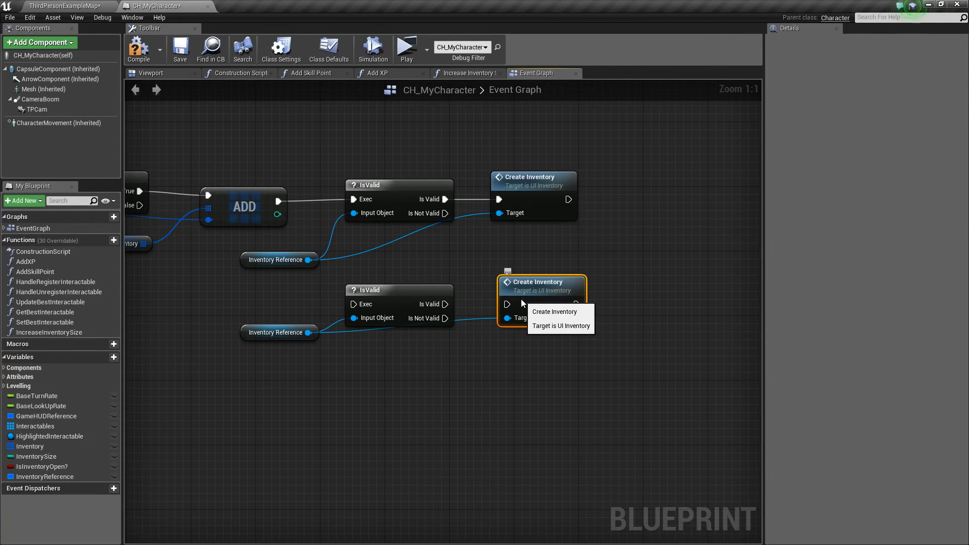
{"action": "mouse_move", "coordinate": [463, 353]}
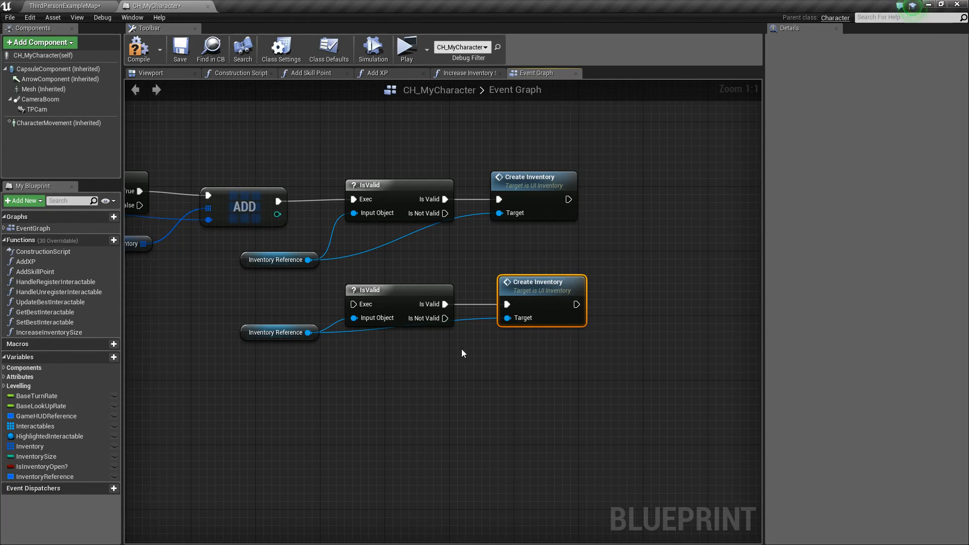
{"action": "left_click", "coordinate": [278, 348]}
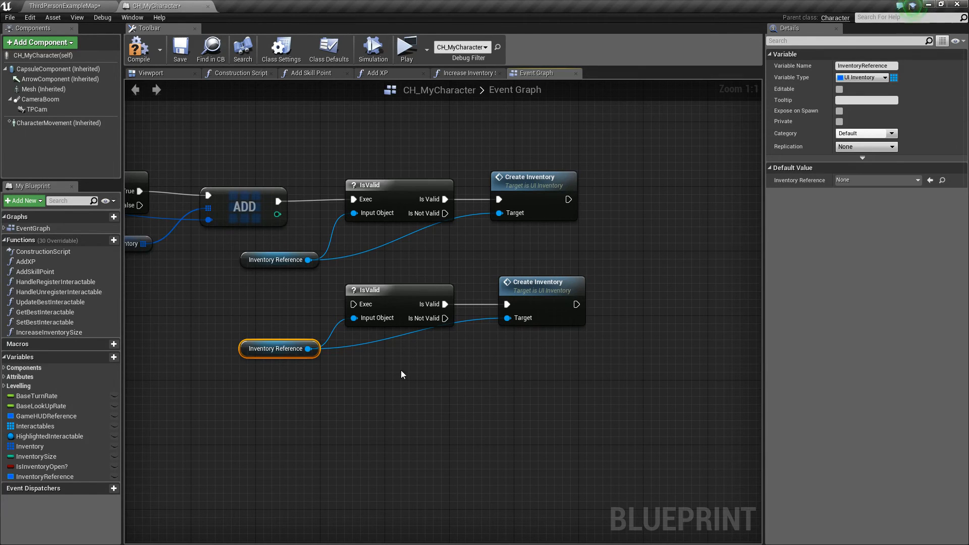
{"action": "mouse_move", "coordinate": [515, 342]}
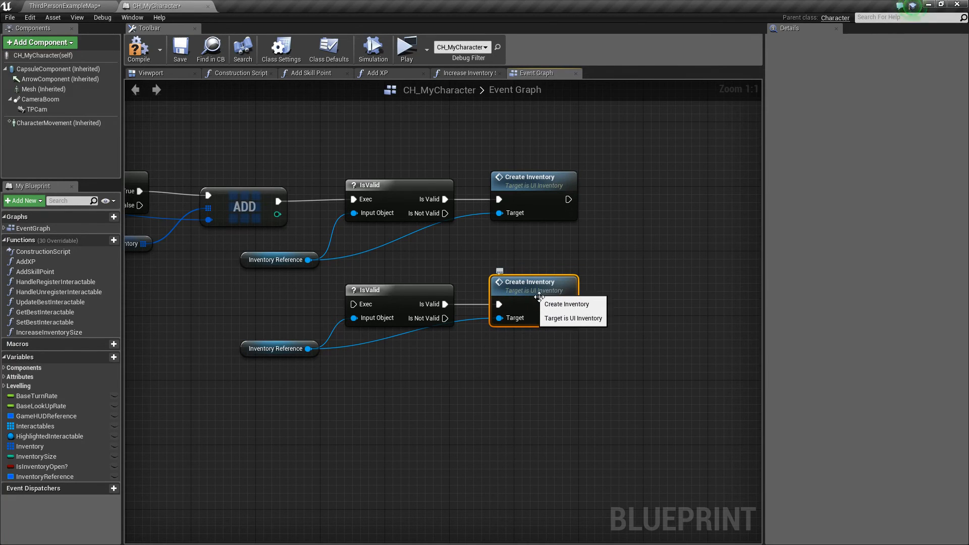
Step: Inspect UI_Inventory's Event Graph and its ForLoop that creates inventory item widgets
{"action": "left_click", "coordinate": [244, 6]}
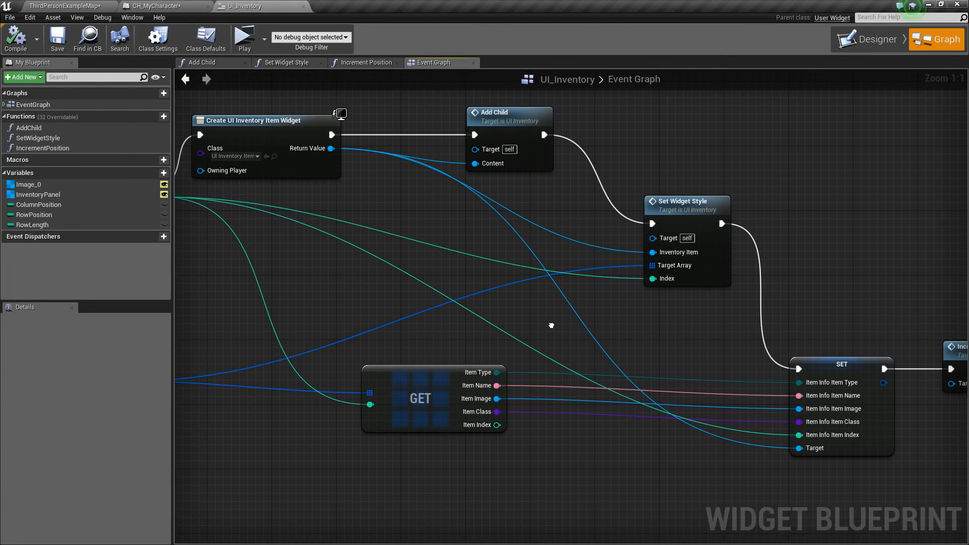
{"action": "left_click_drag", "start_coordinate": [550, 326], "coordinate": [522, 343]}
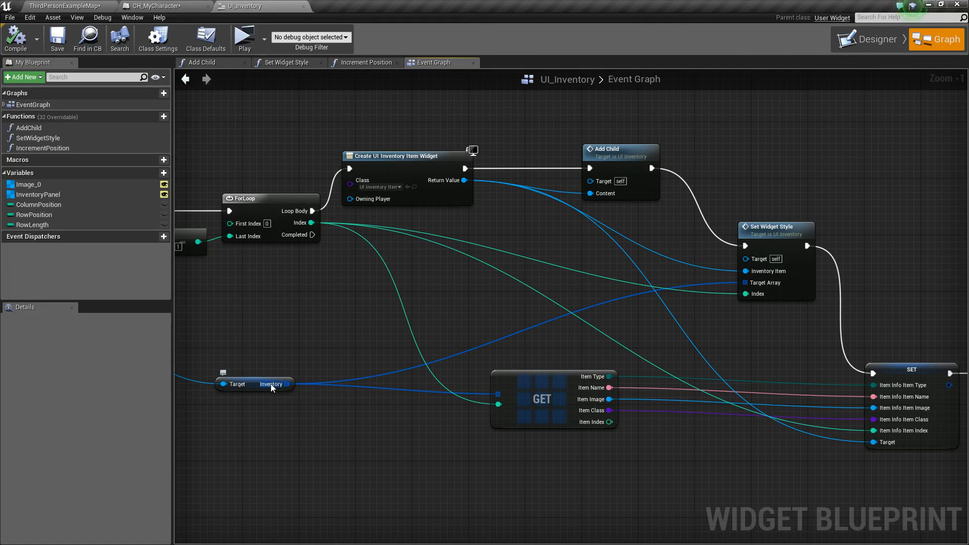
{"action": "mouse_move", "coordinate": [506, 376]}
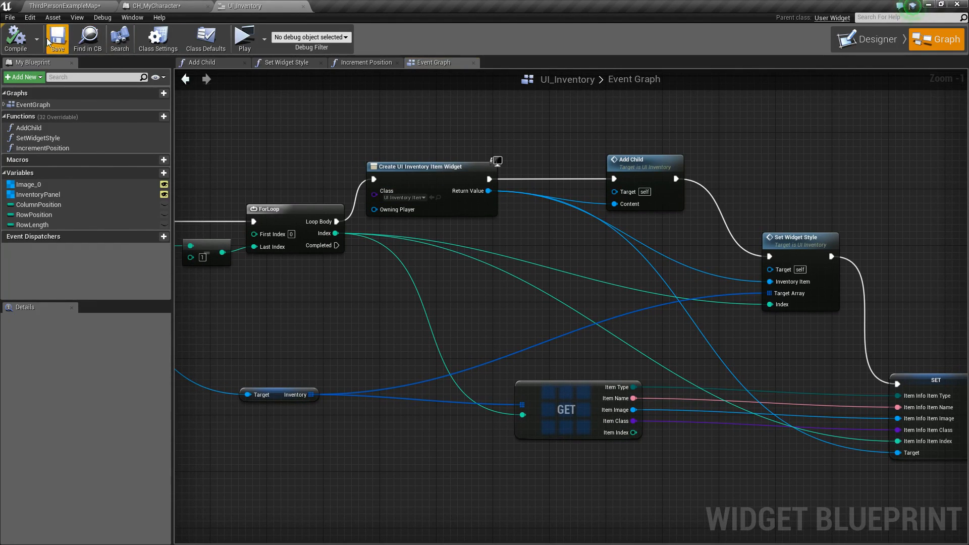
{"action": "mouse_move", "coordinate": [304, 9]}
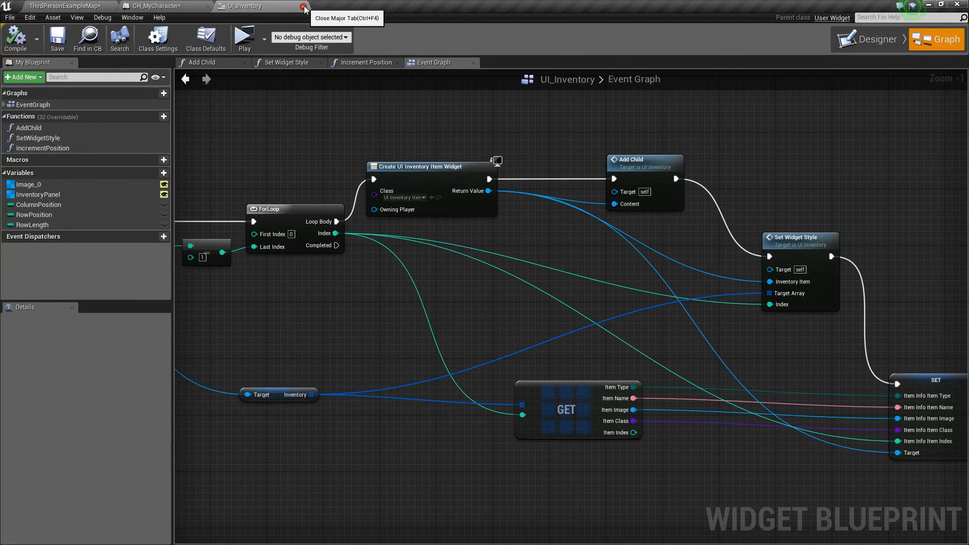
Step: Close UI_Inventory and save CH_MyCharacter with its IsValid-to-Create Inventory chain
{"action": "left_click", "coordinate": [304, 9]}
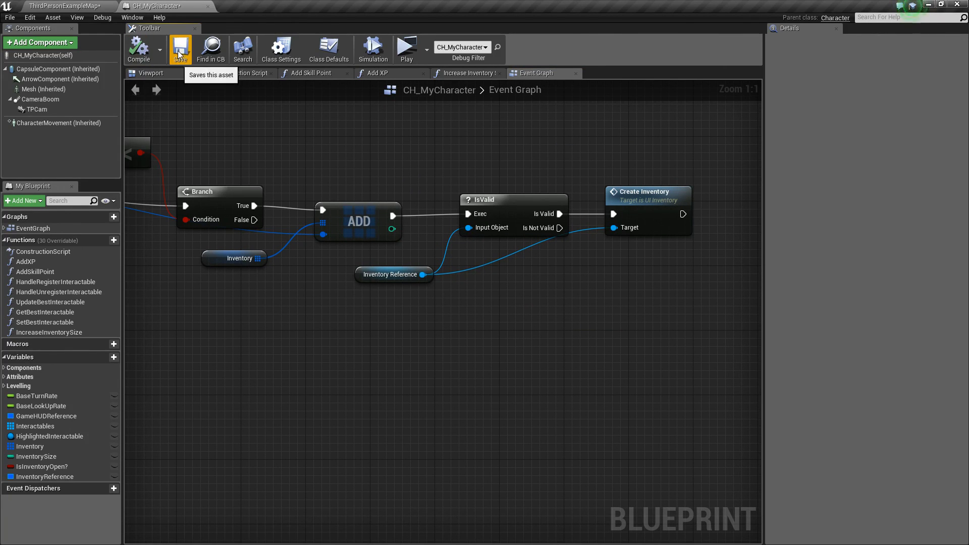
{"action": "left_click", "coordinate": [180, 49]}
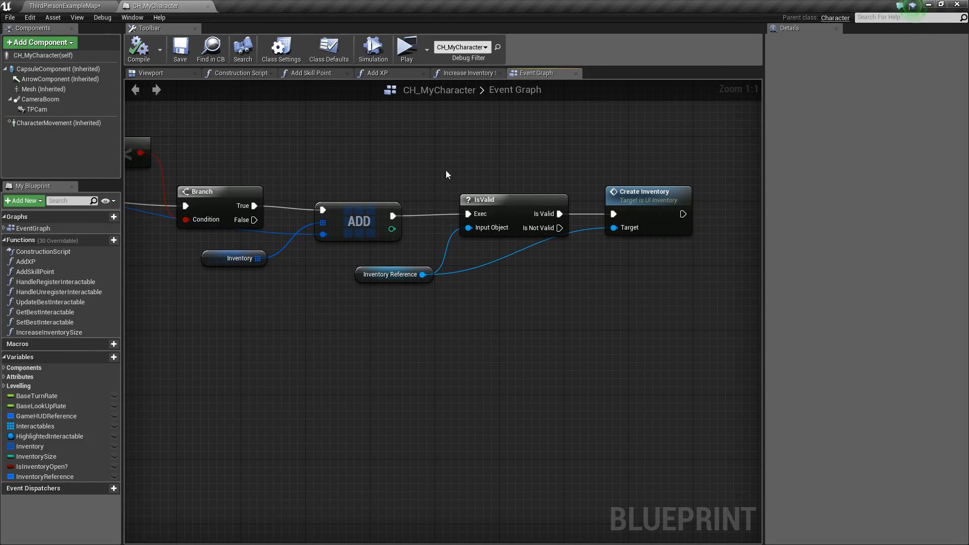